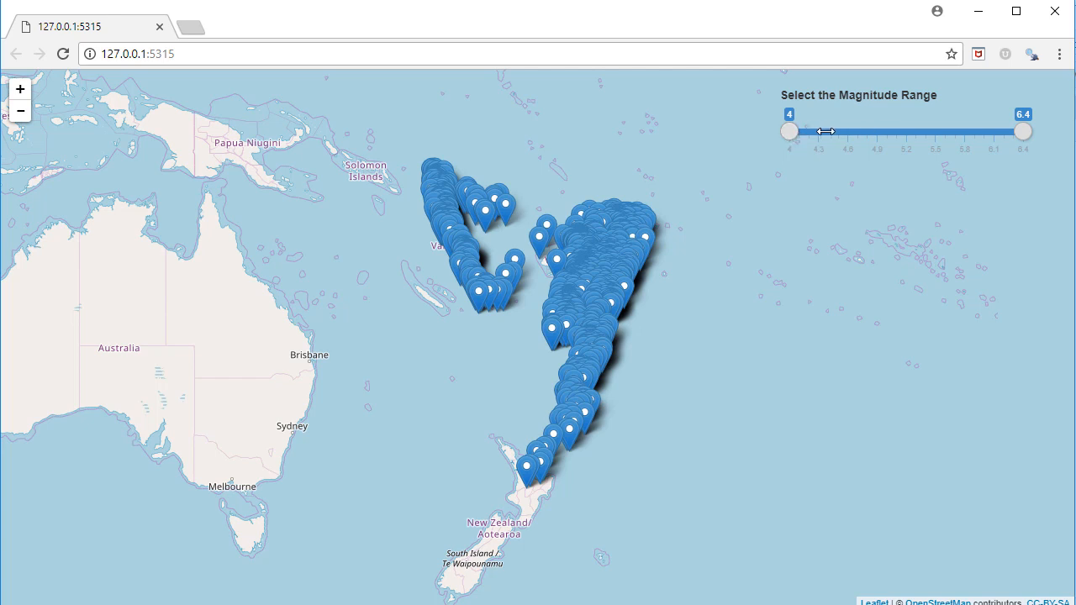
mouse_move(769, 126)
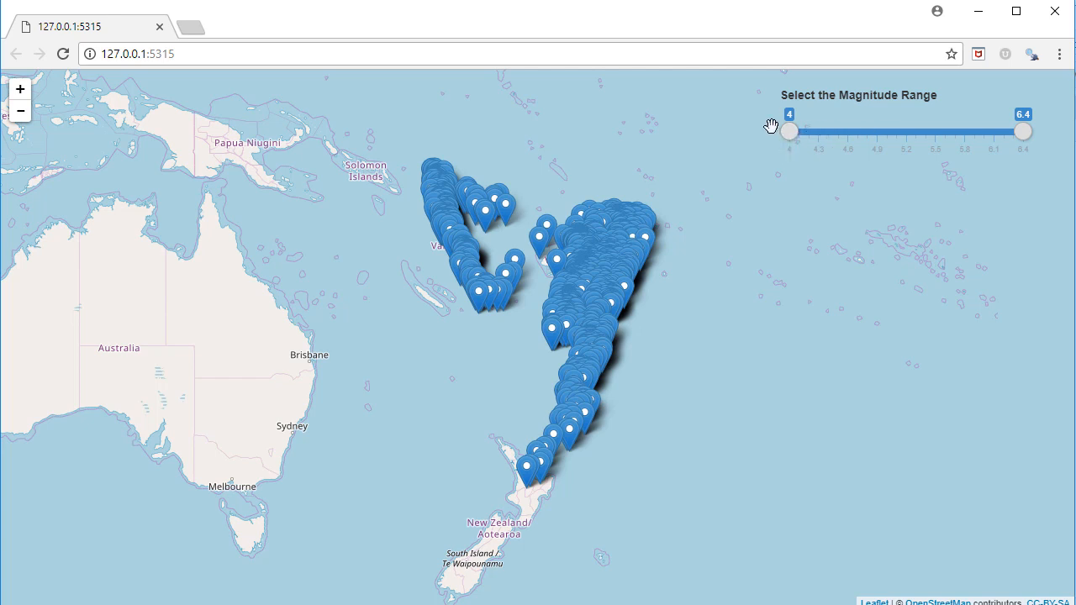
mouse_move(615, 320)
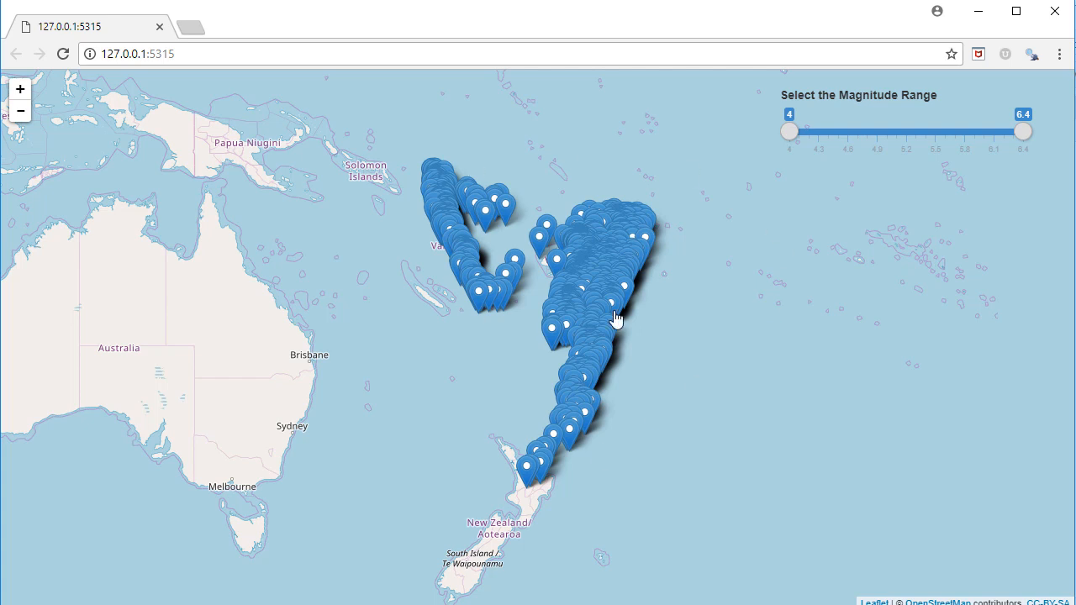
mouse_move(615, 278)
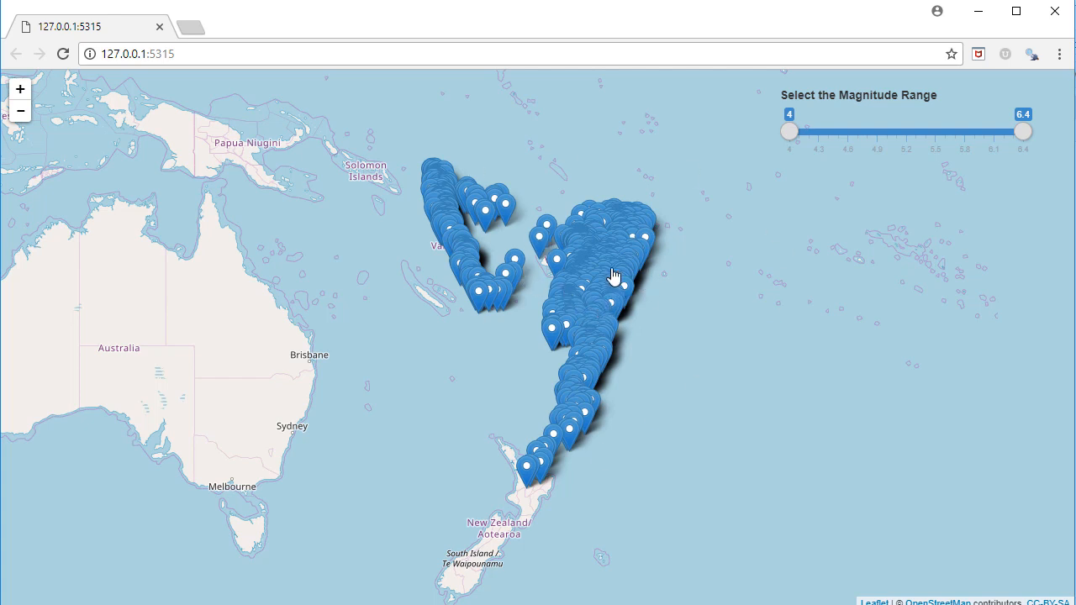
mouse_move(602, 289)
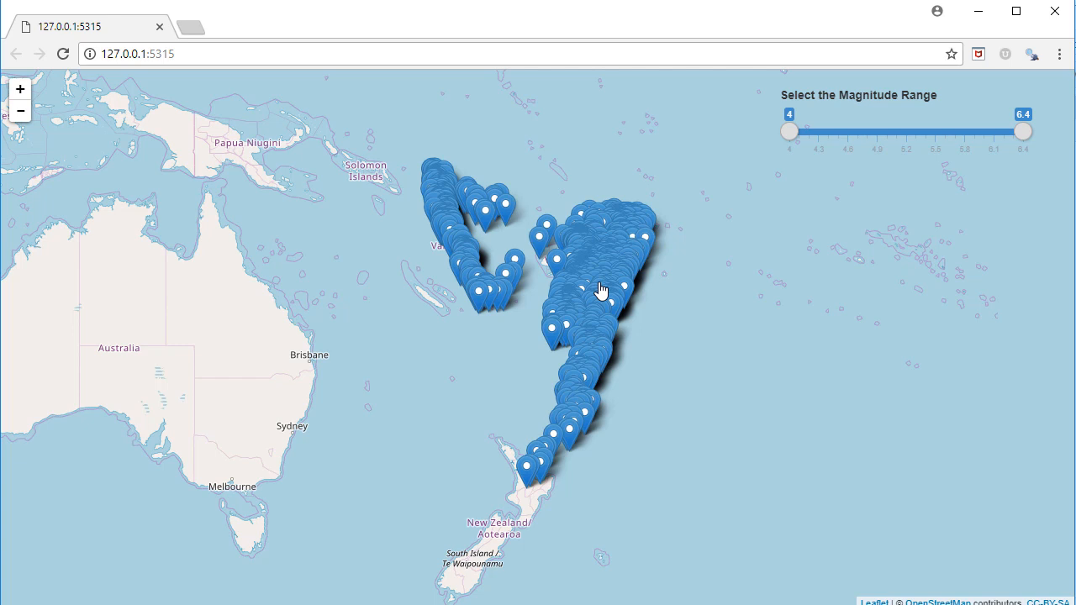
mouse_move(806, 161)
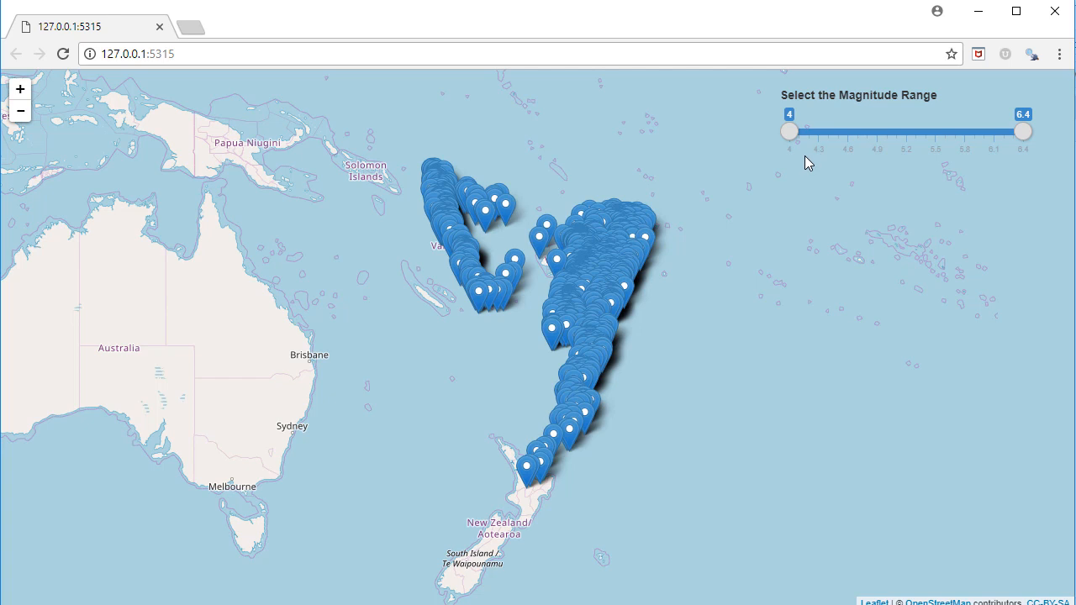
mouse_move(355, 226)
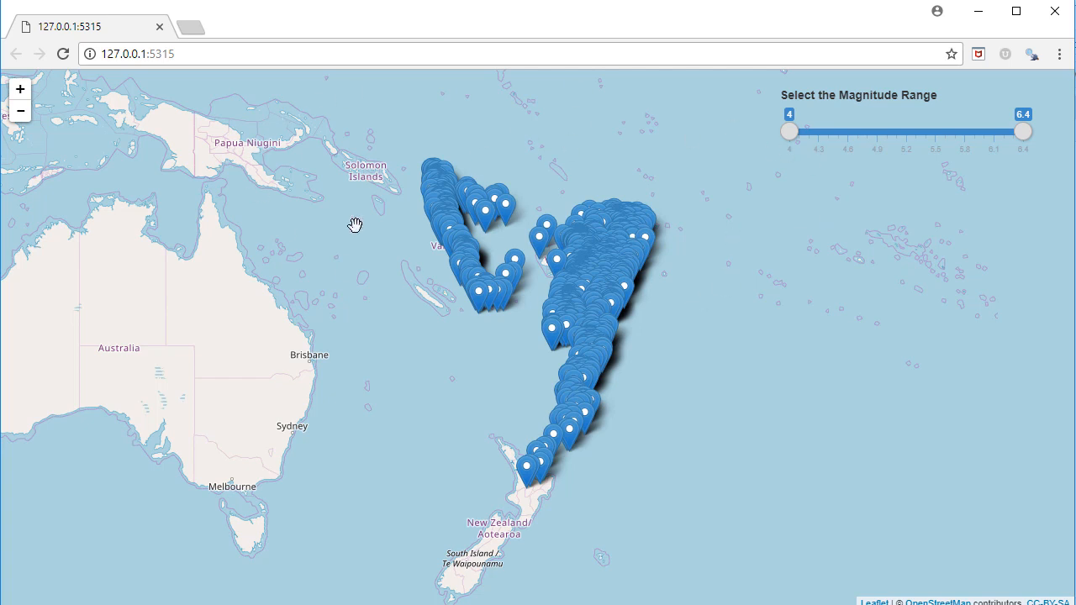
mouse_move(746, 154)
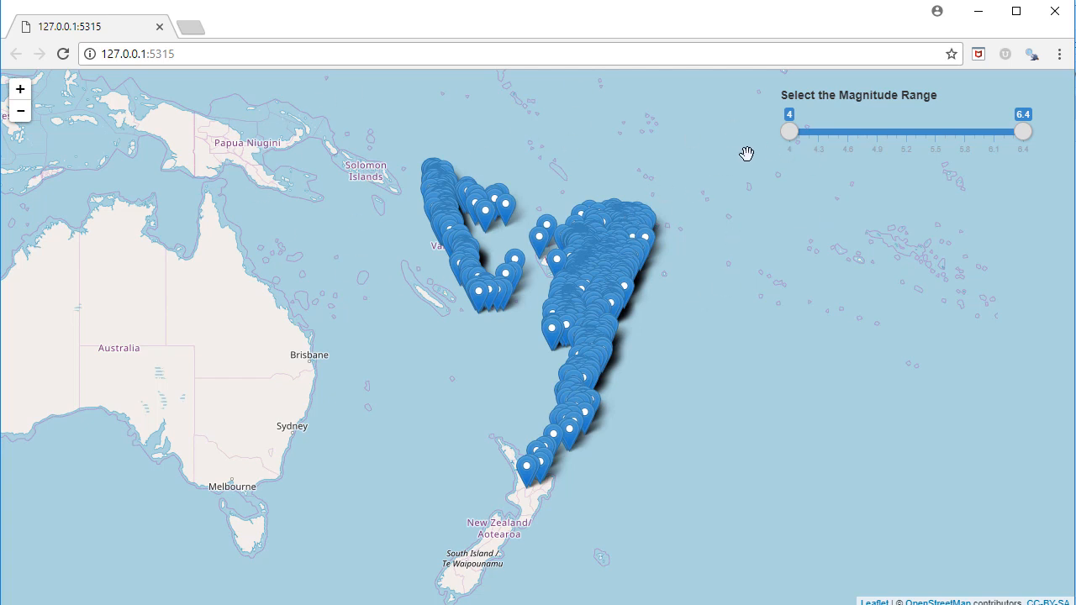
mouse_move(780, 171)
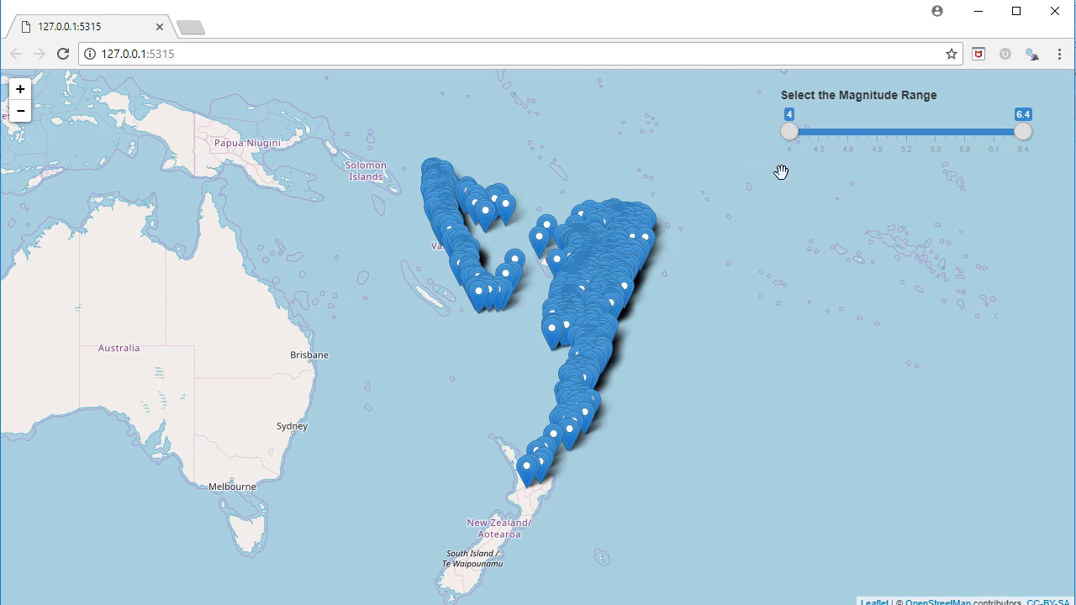
mouse_move(794, 154)
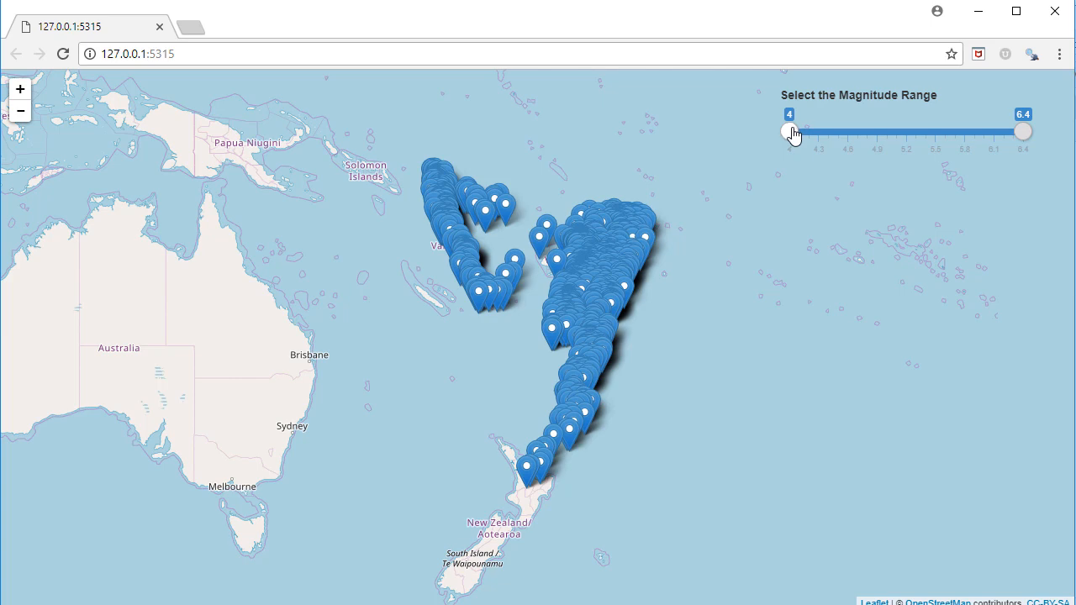
Step: Raise the magnitude slider's lower handle stepwise from 4 toward 6 to thin out the map markers
left_click_drag(790, 131, 847, 131)
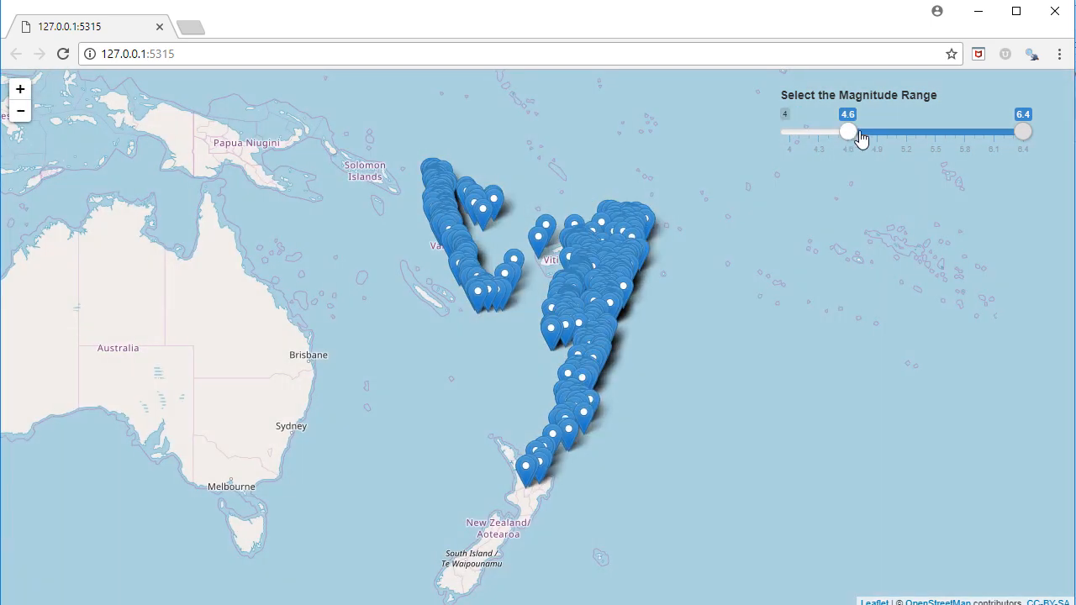
left_click_drag(847, 132, 867, 131)
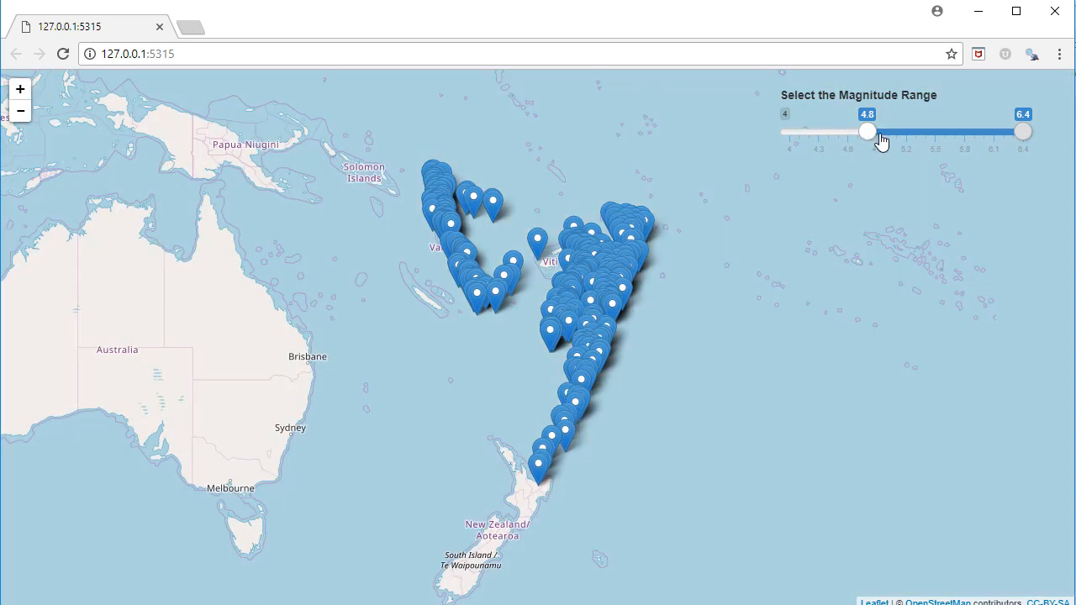
left_click_drag(867, 131, 896, 131)
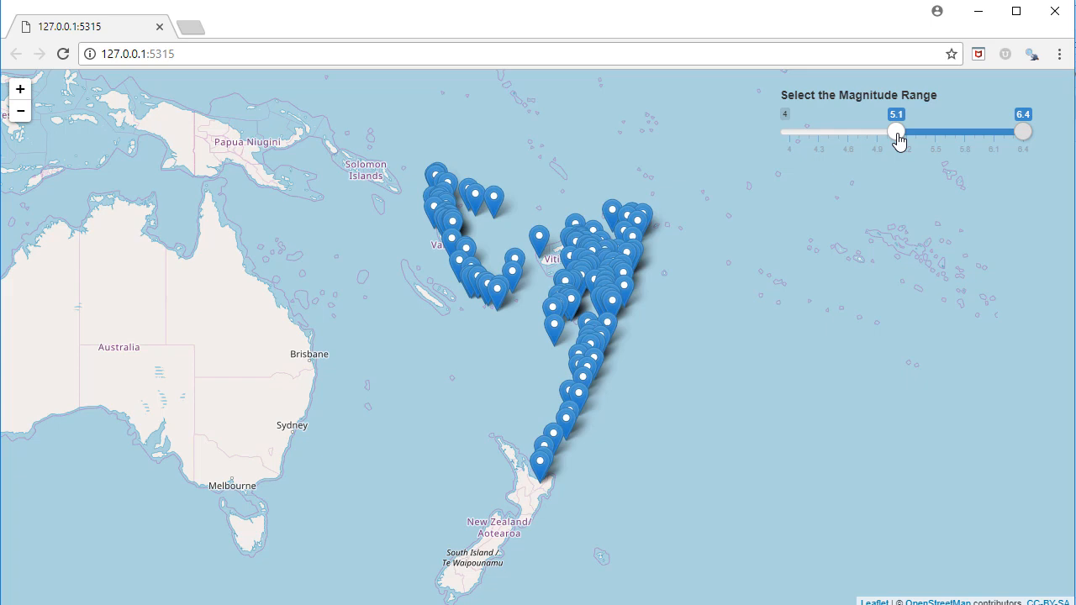
left_click_drag(896, 131, 924, 131)
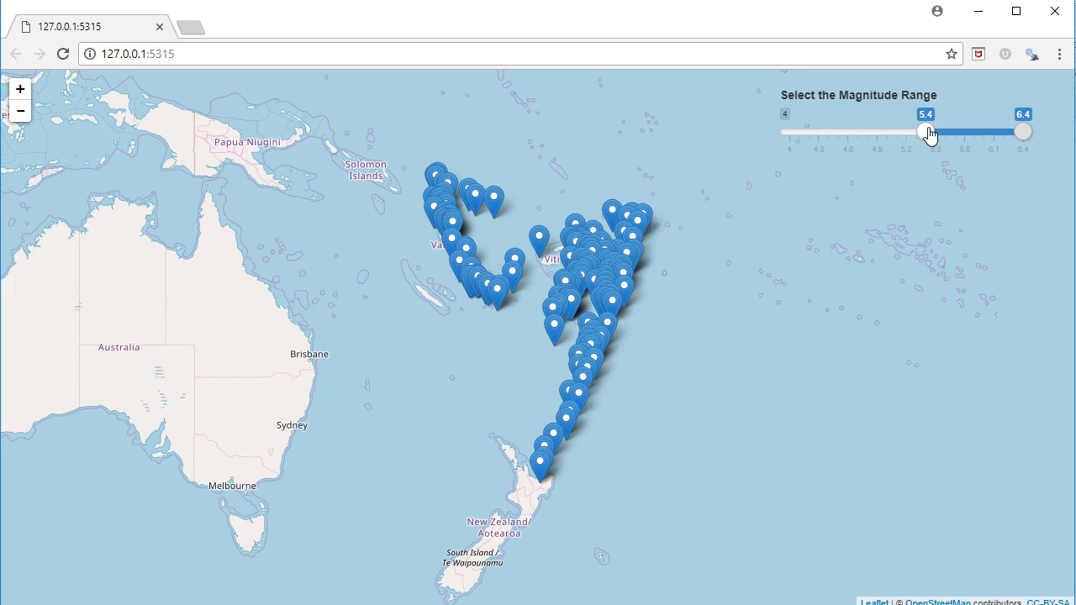
left_click_drag(924, 131, 945, 132)
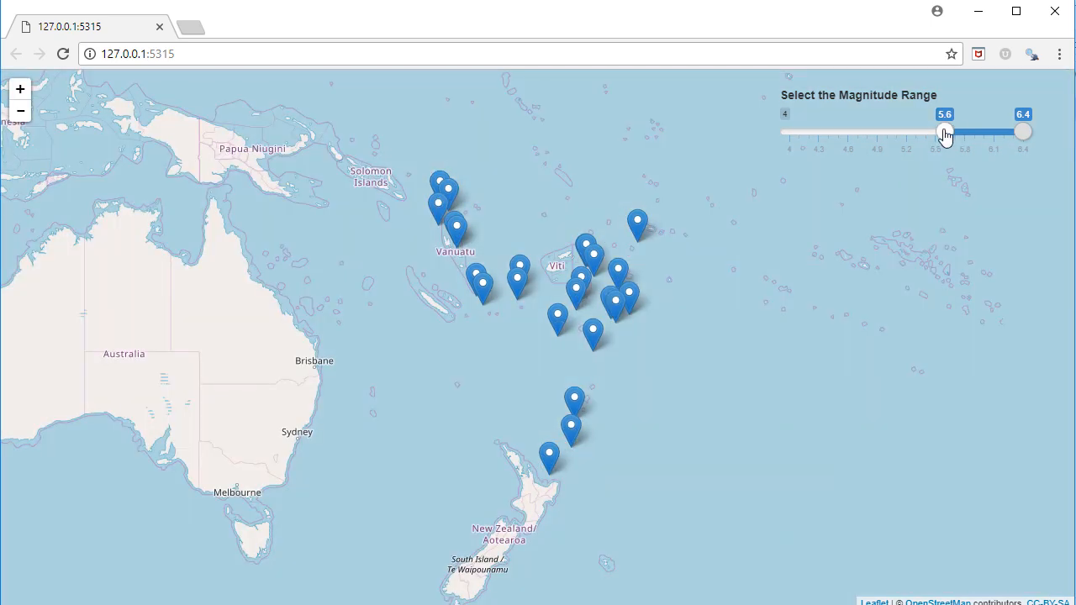
left_click_drag(945, 131, 973, 131)
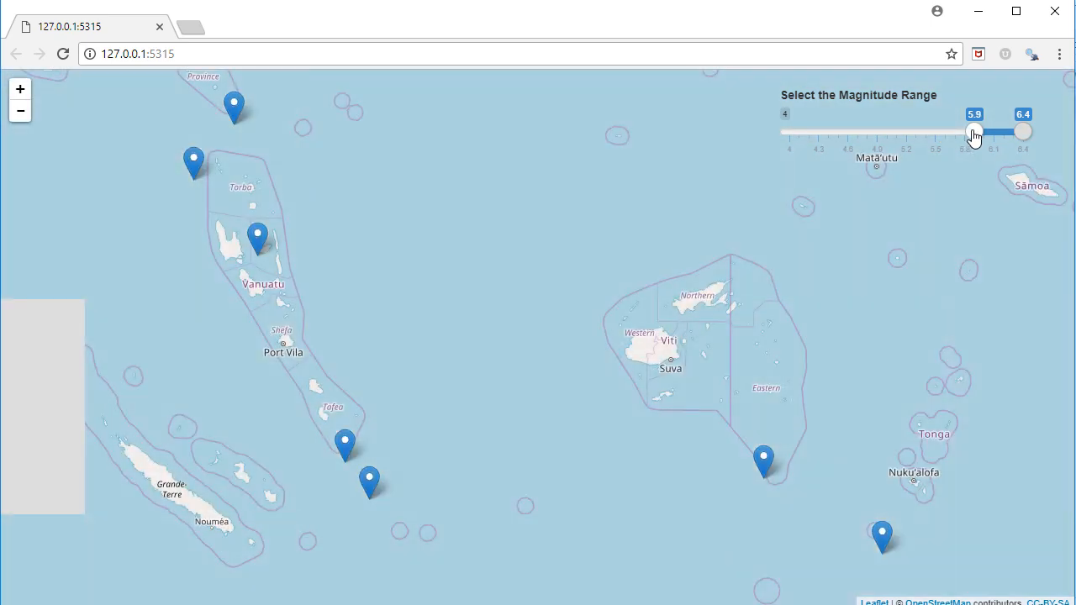
left_click_drag(975, 131, 984, 131)
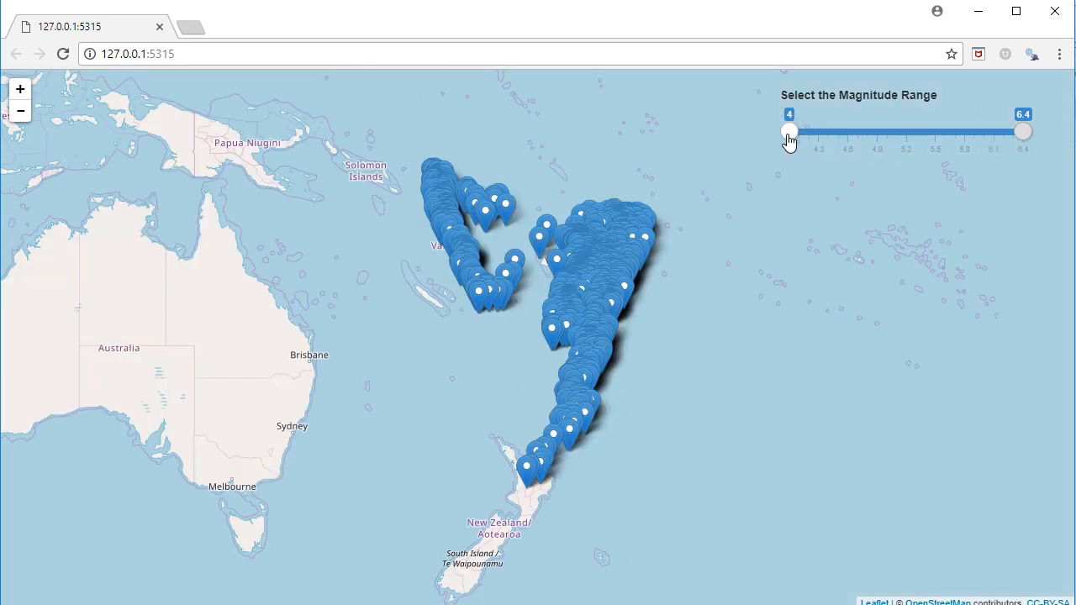
Step: Raise the lower handle again from 4 up to 6 so only magnitude 6+ earthquakes remain shown
left_click_drag(788, 131, 837, 132)
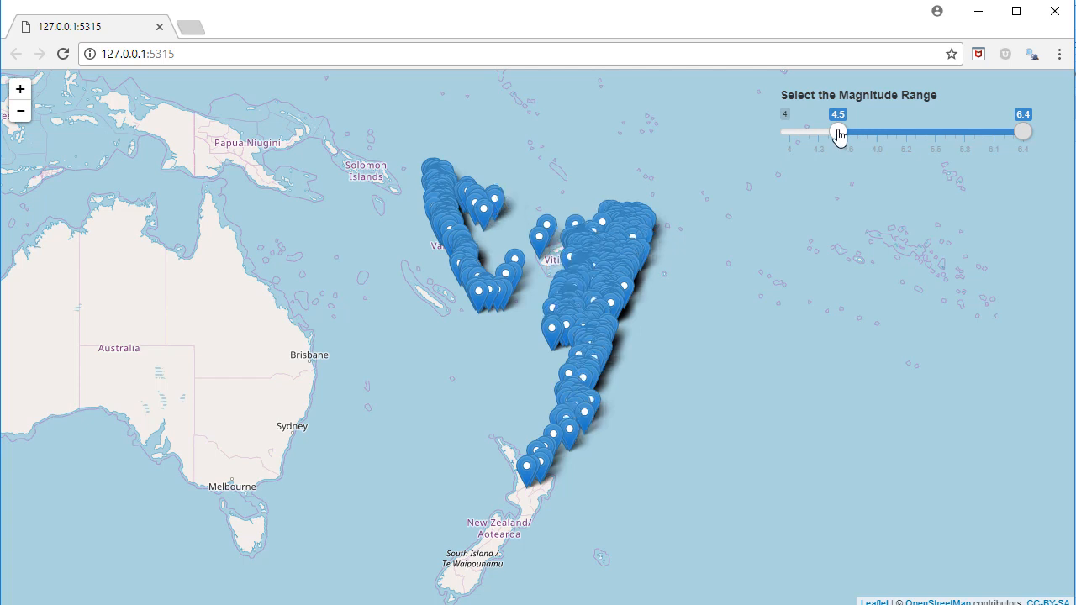
left_click_drag(837, 131, 867, 131)
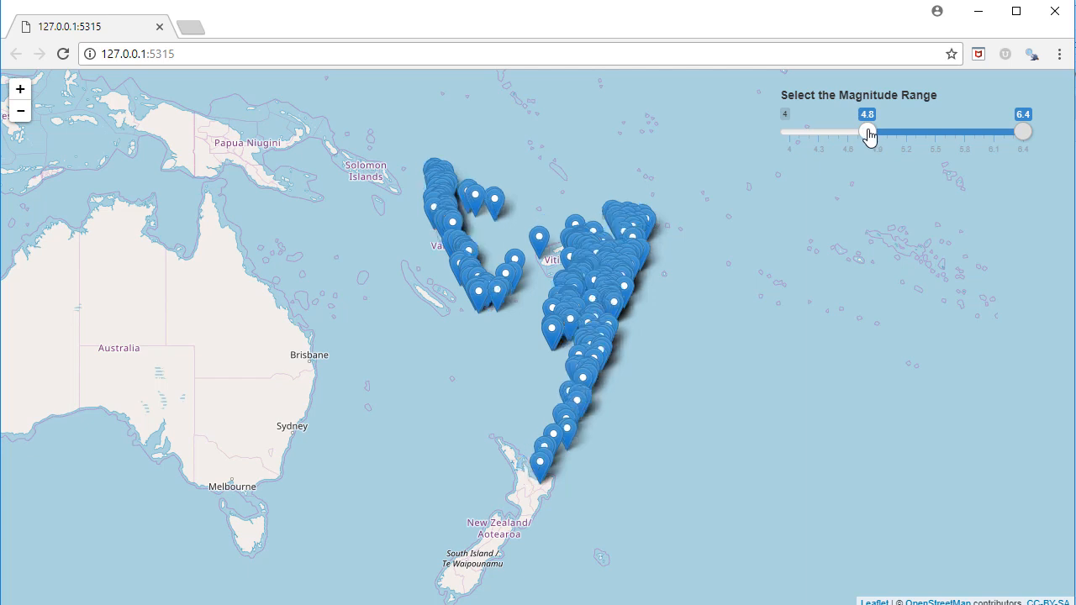
left_click_drag(868, 131, 887, 131)
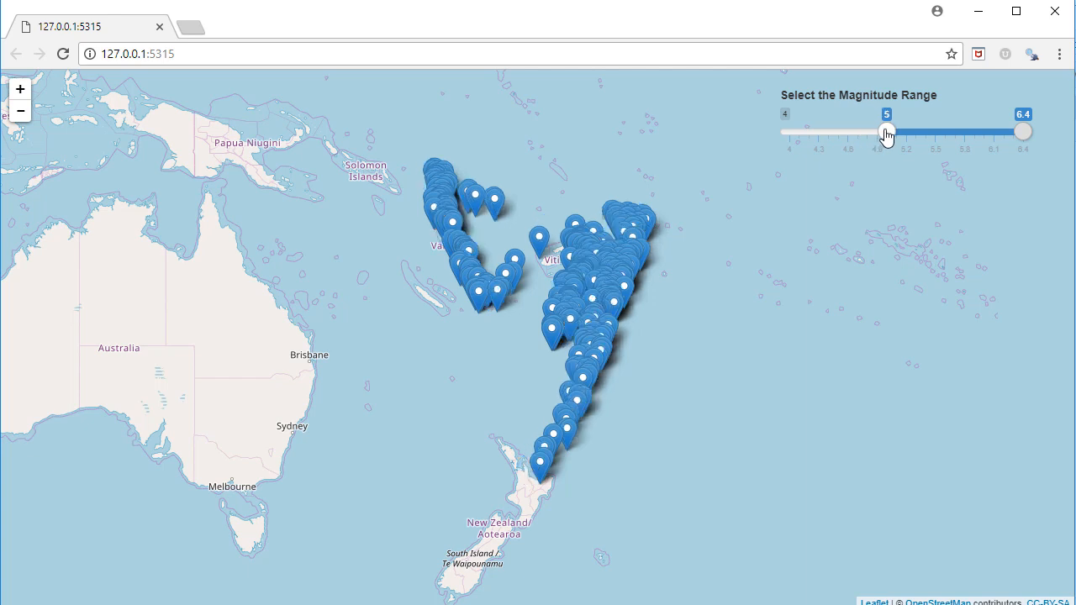
left_click_drag(886, 131, 896, 131)
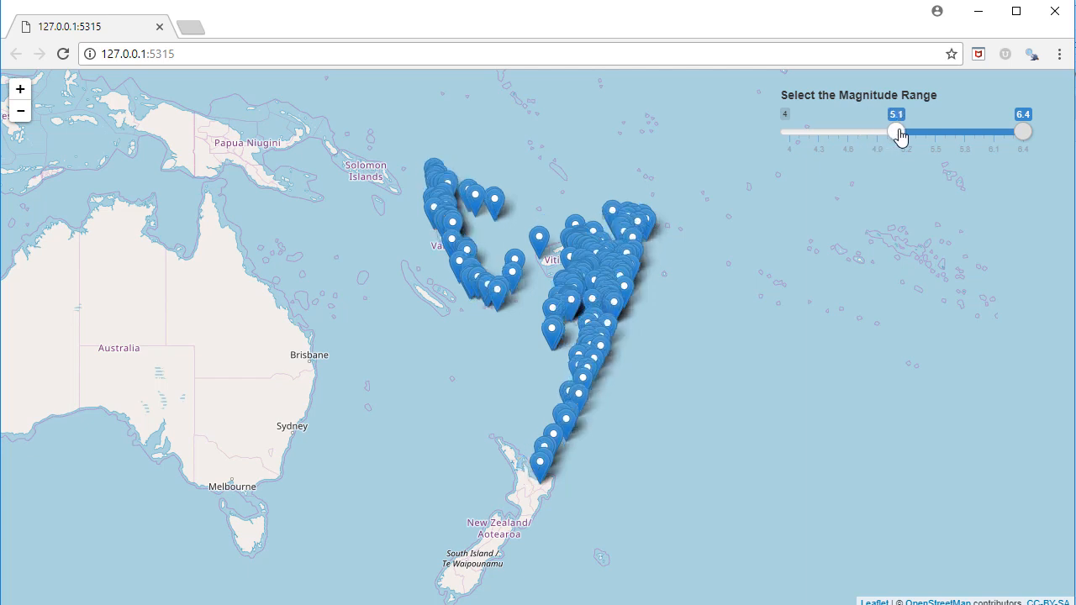
left_click_drag(894, 132, 924, 132)
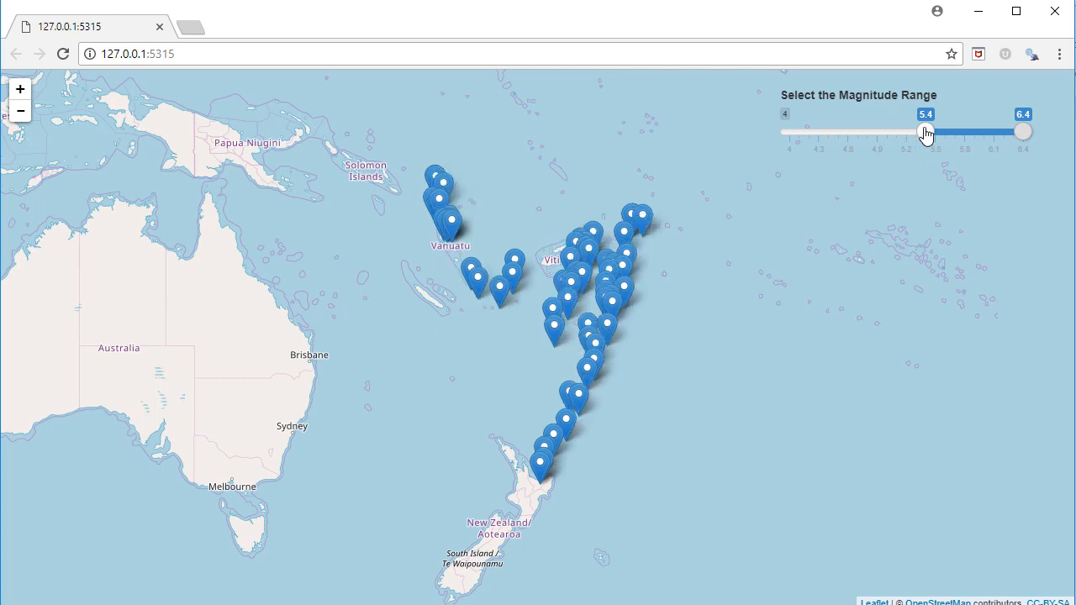
left_click_drag(924, 131, 945, 131)
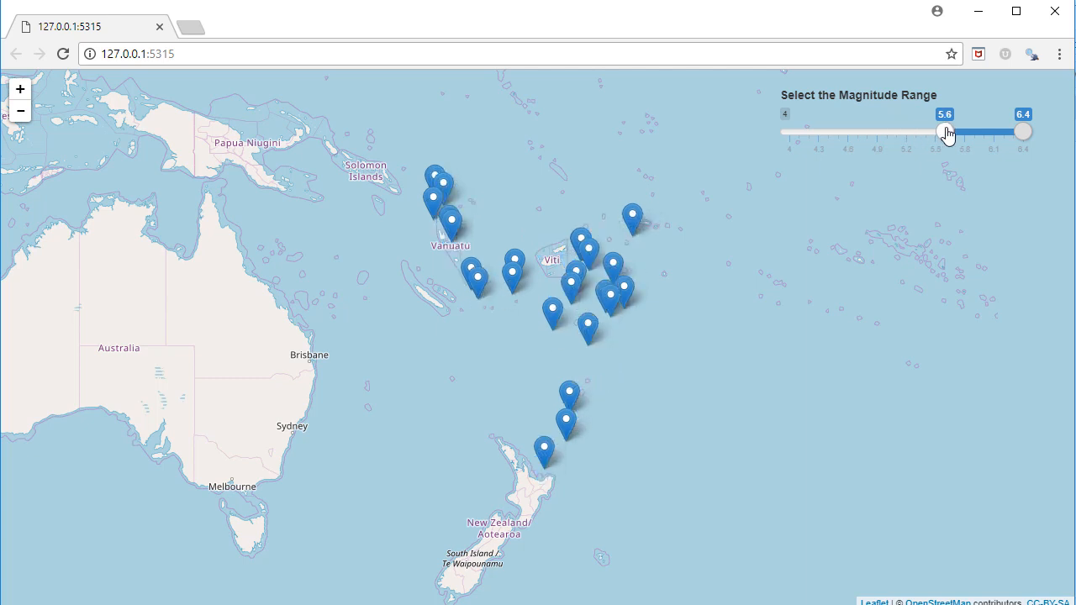
left_click_drag(944, 132, 964, 131)
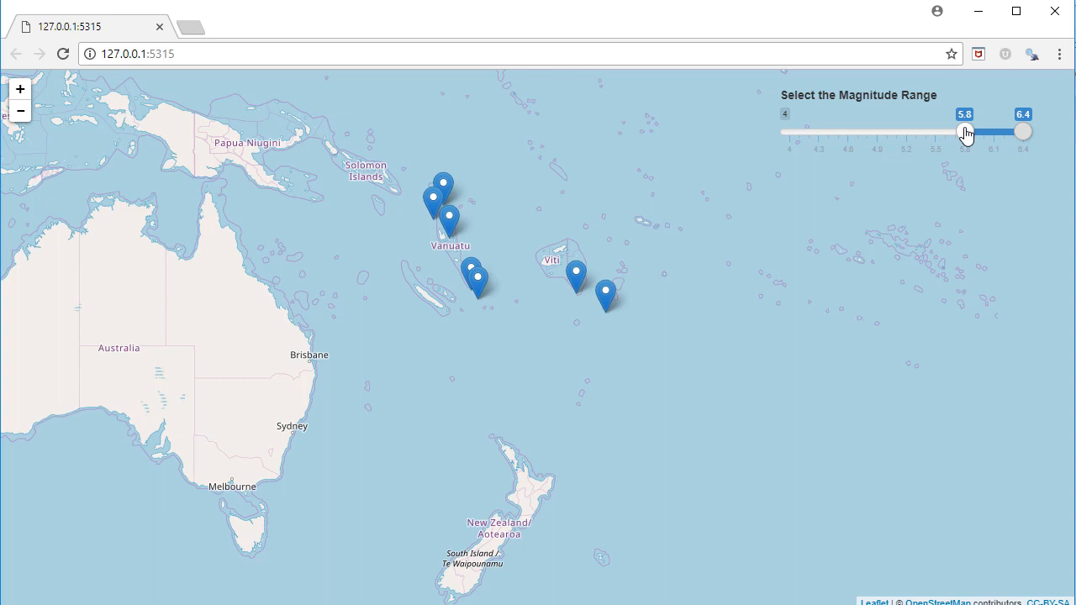
left_click_drag(965, 131, 984, 131)
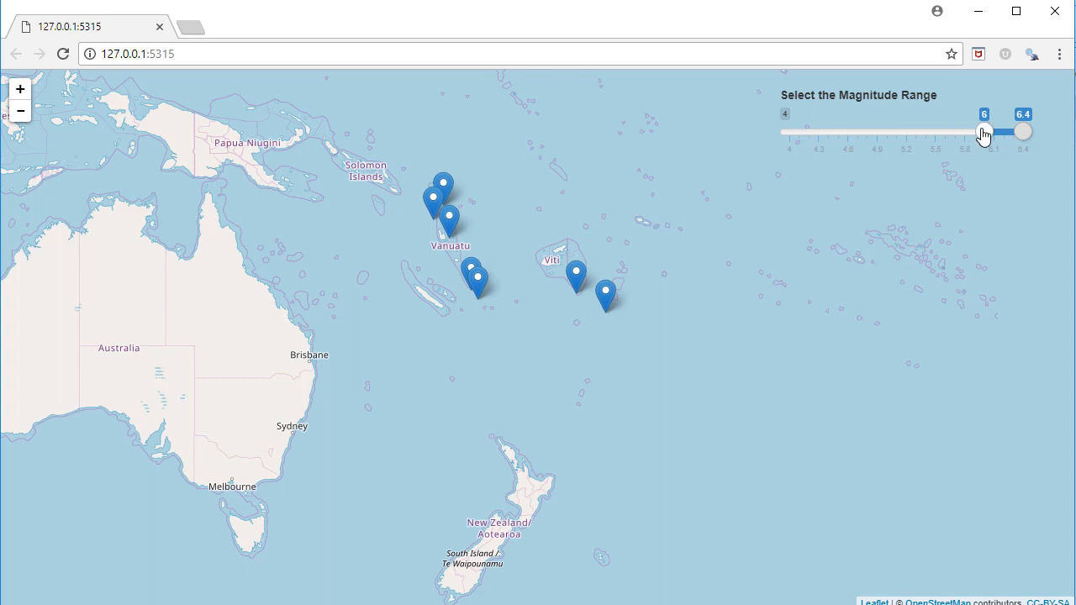
left_click_drag(984, 131, 1001, 132)
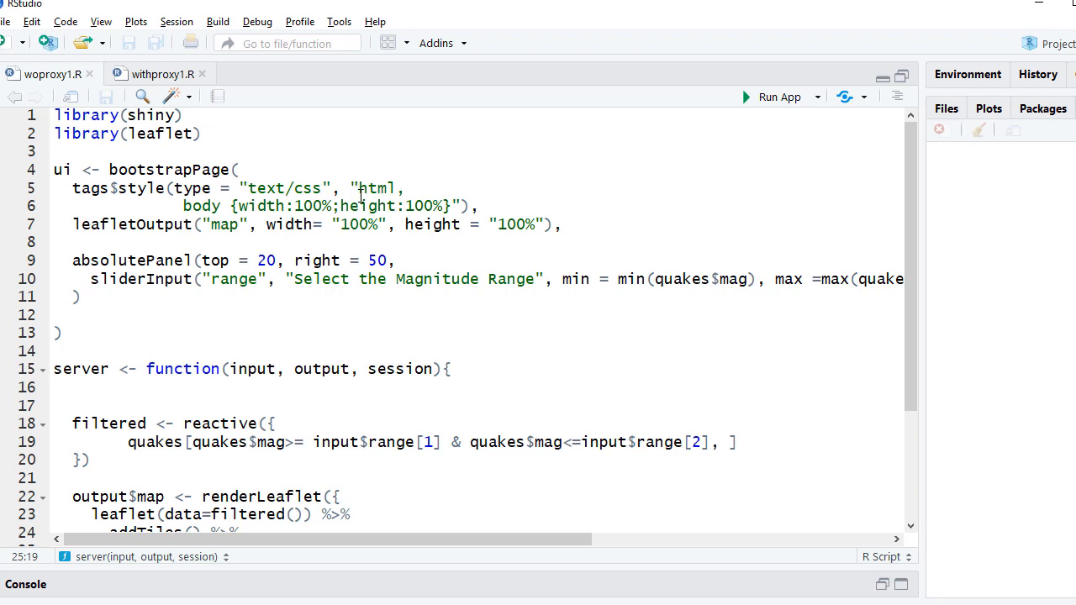
left_click(205, 135)
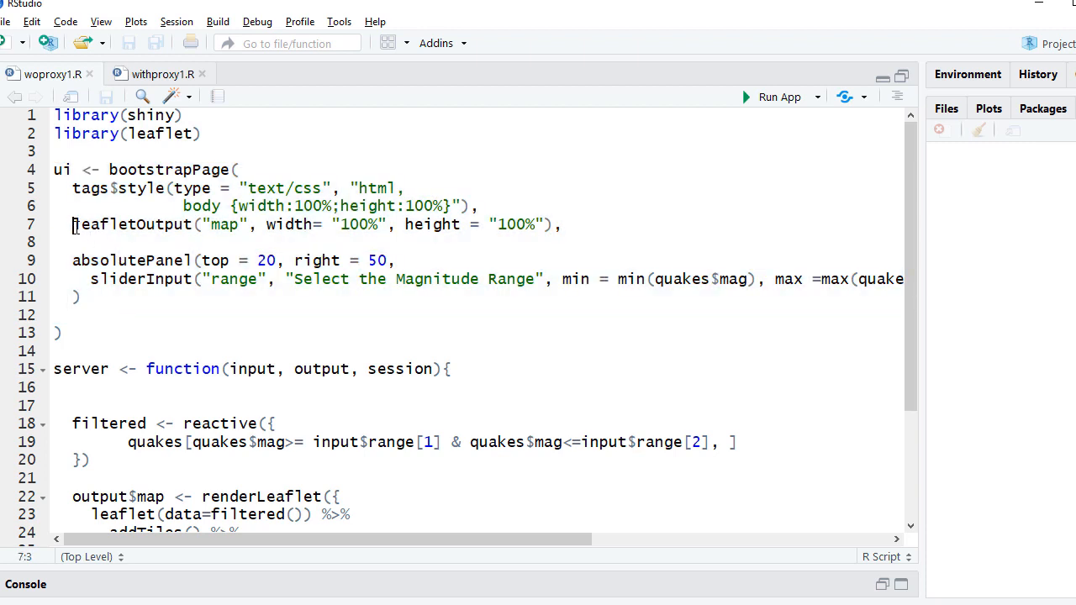
double_click(131, 226)
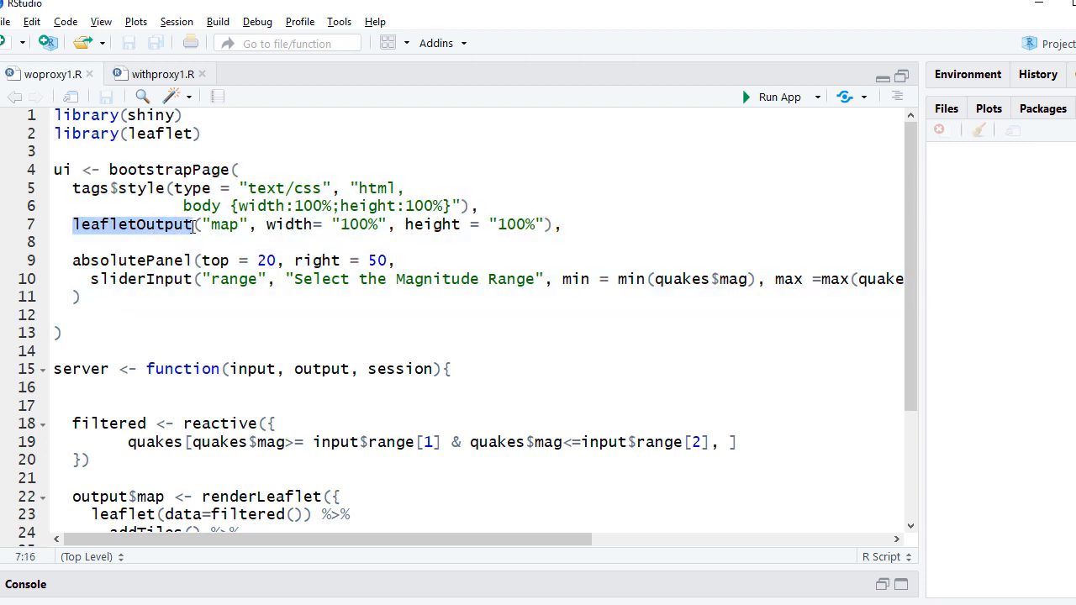
mouse_move(131, 226)
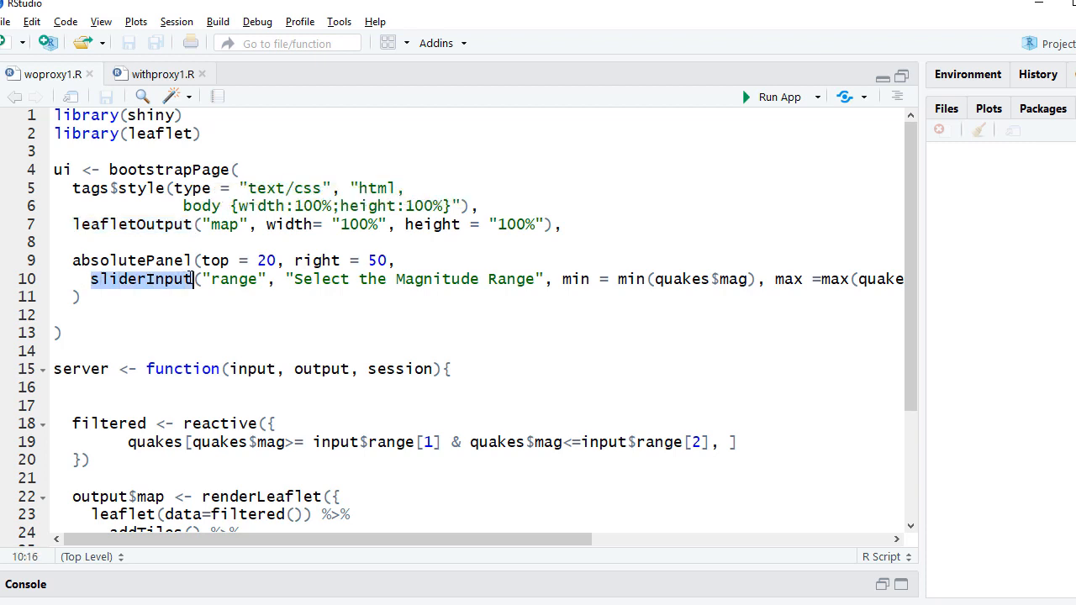
mouse_move(142, 279)
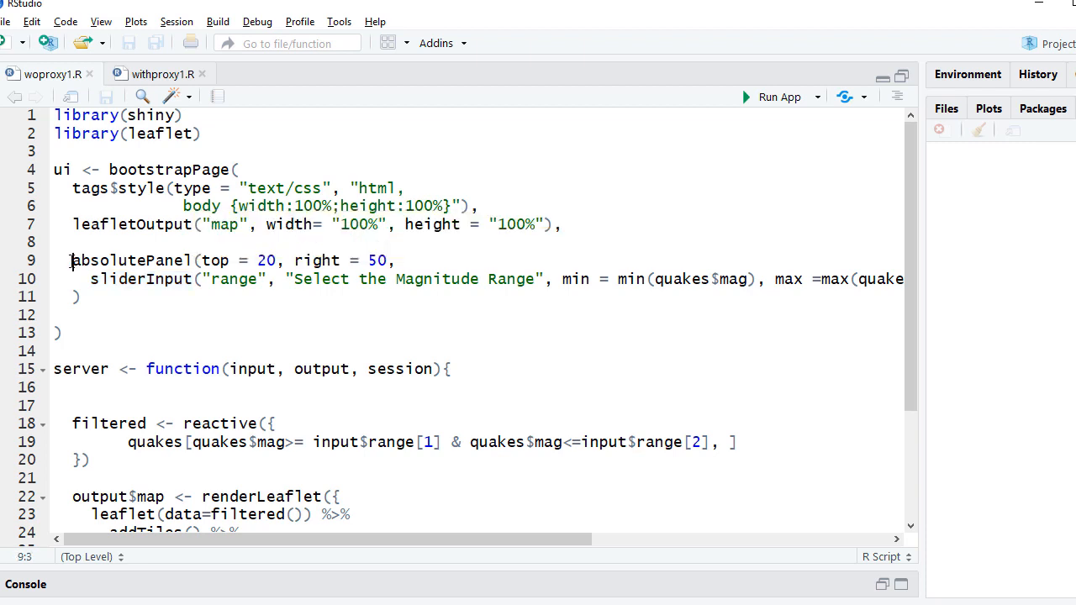
double_click(97, 259)
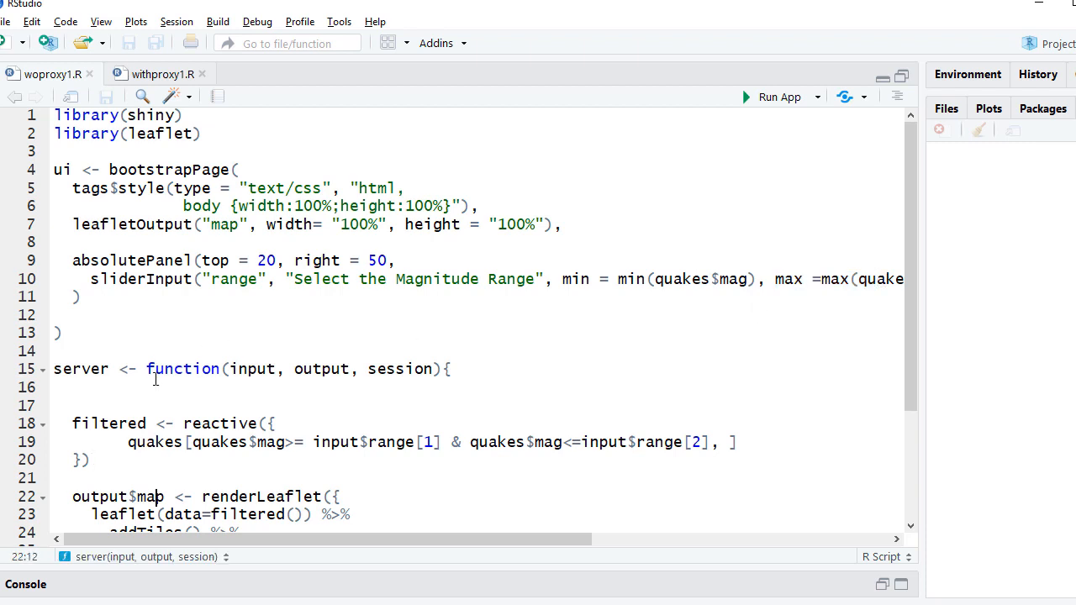
Step: Point out the filtered reactive and the quakes filter expression in the script
scroll("down", 3)
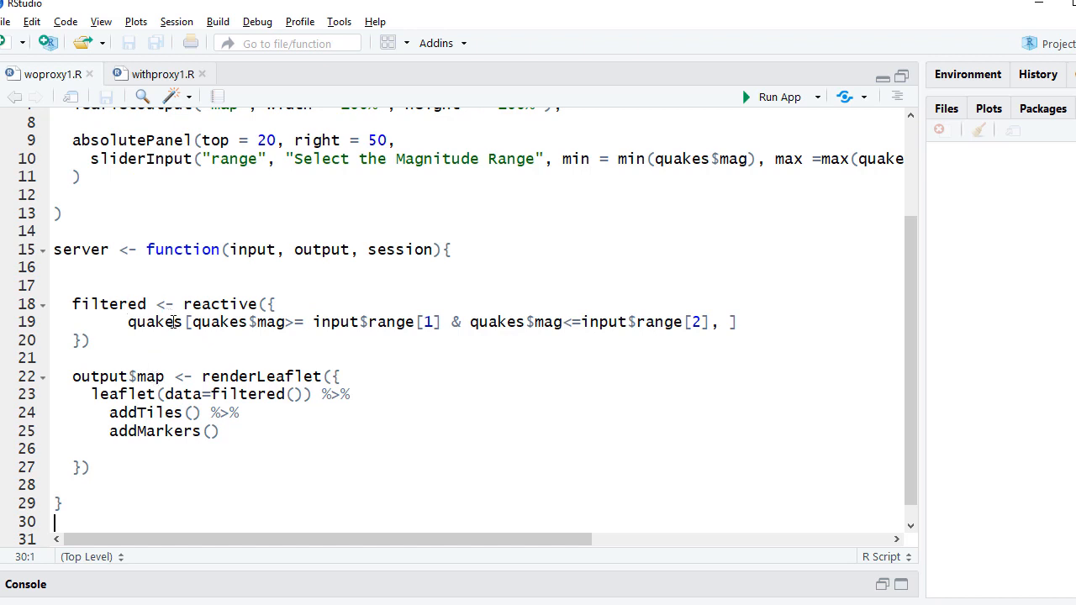
left_click(128, 322)
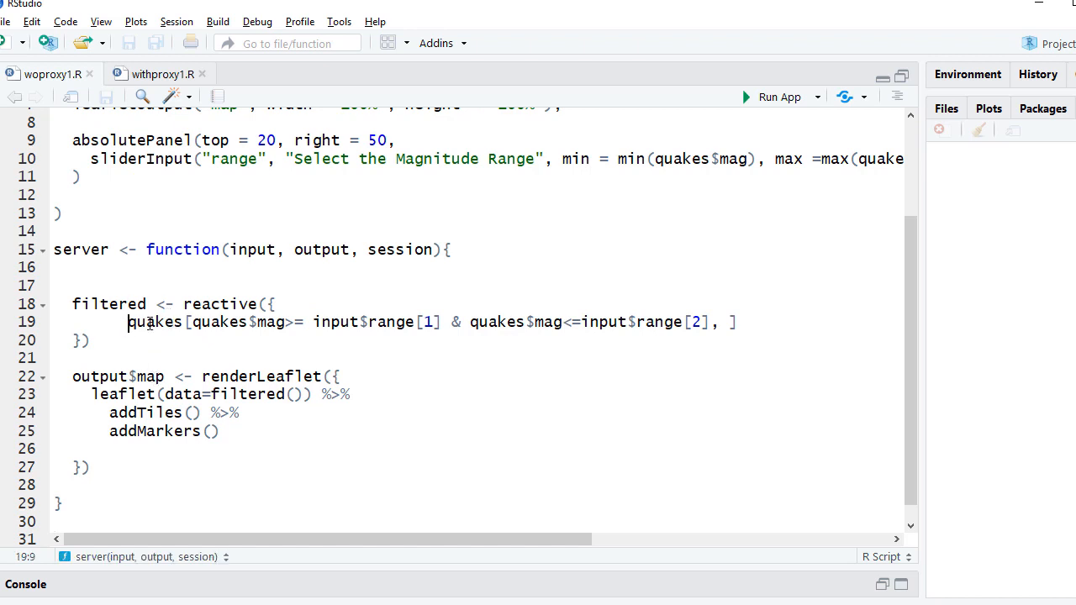
double_click(154, 323)
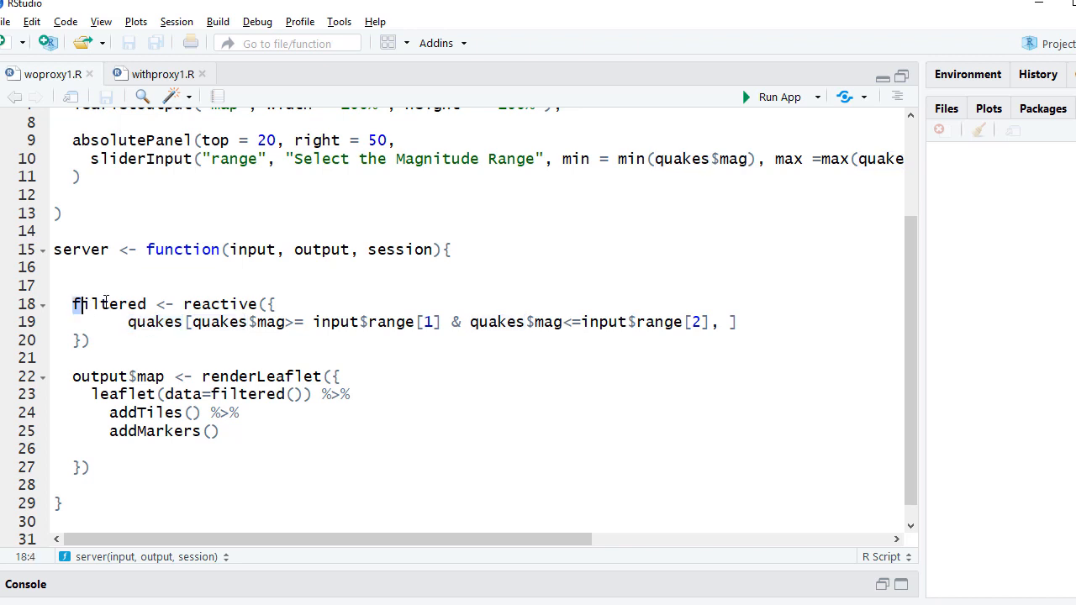
double_click(108, 302)
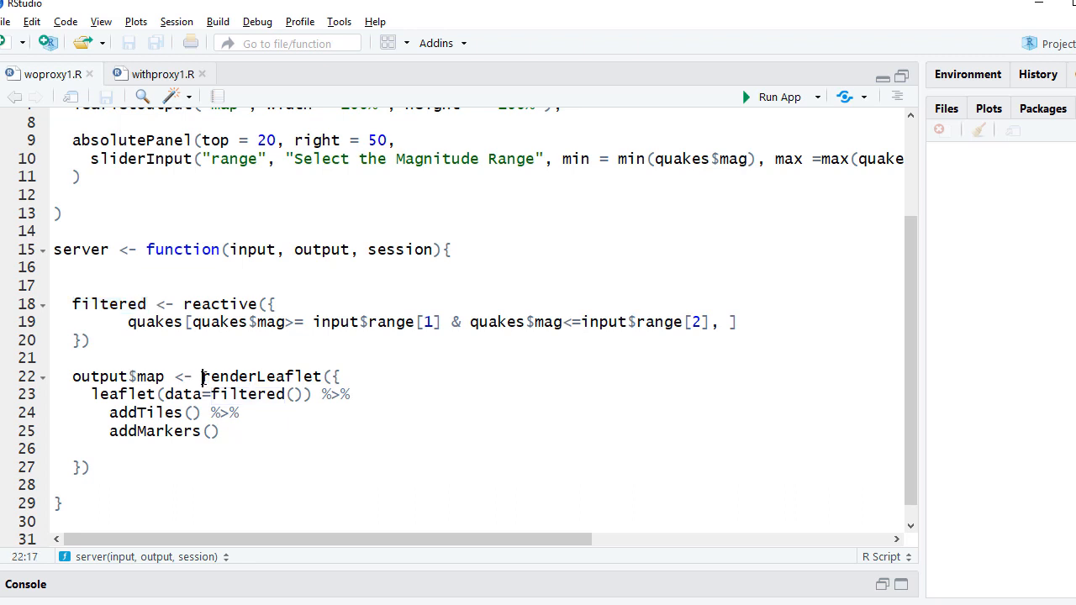
Step: Point out the renderLeaflet and leaflet calls, then show the withproxy1.R leafletProxy script
double_click(260, 377)
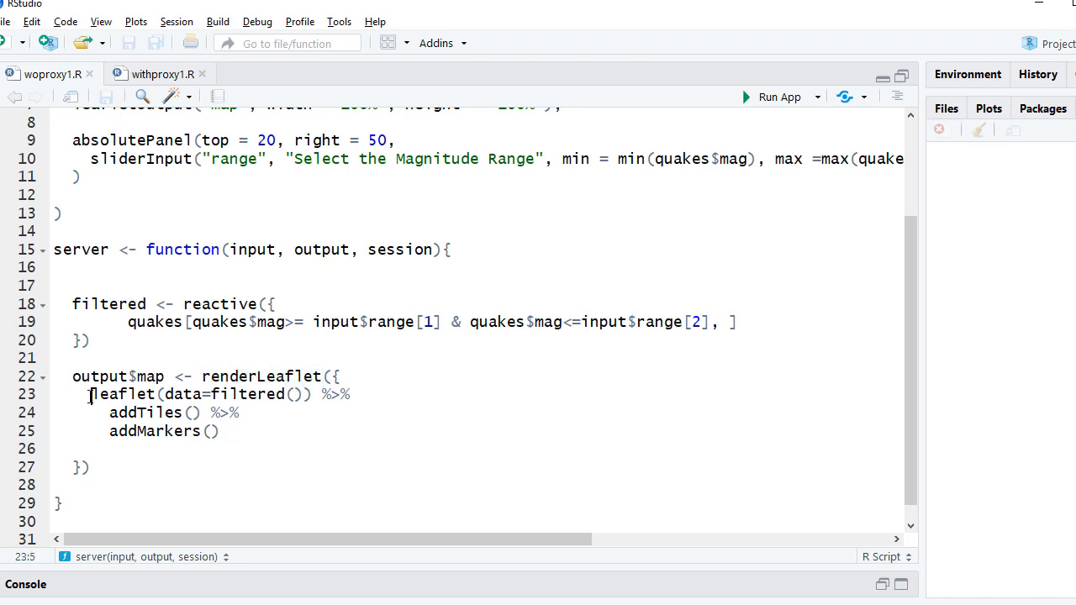
double_click(123, 393)
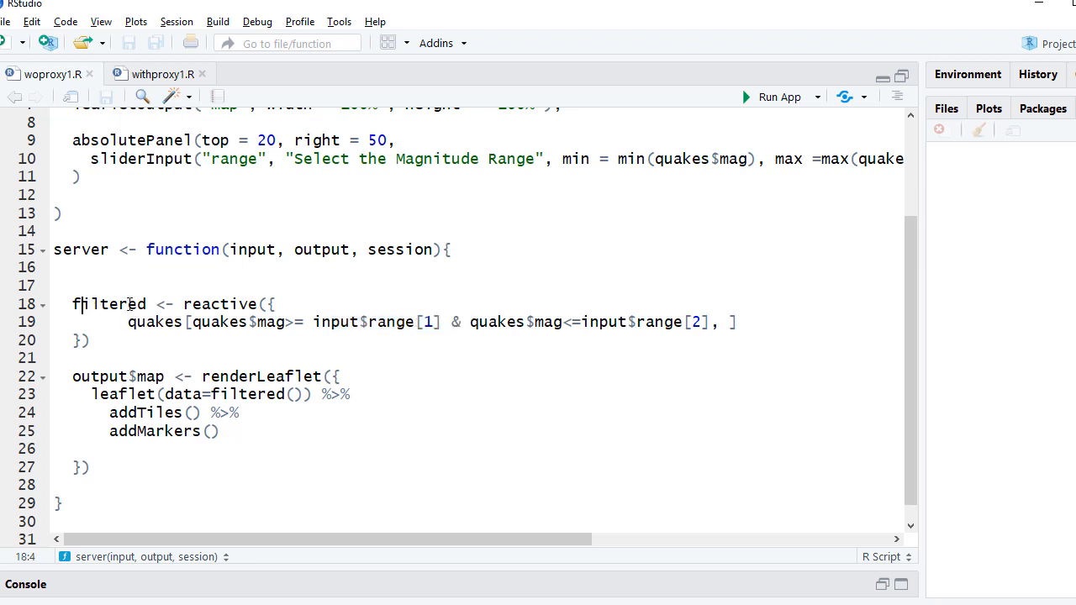
double_click(107, 303)
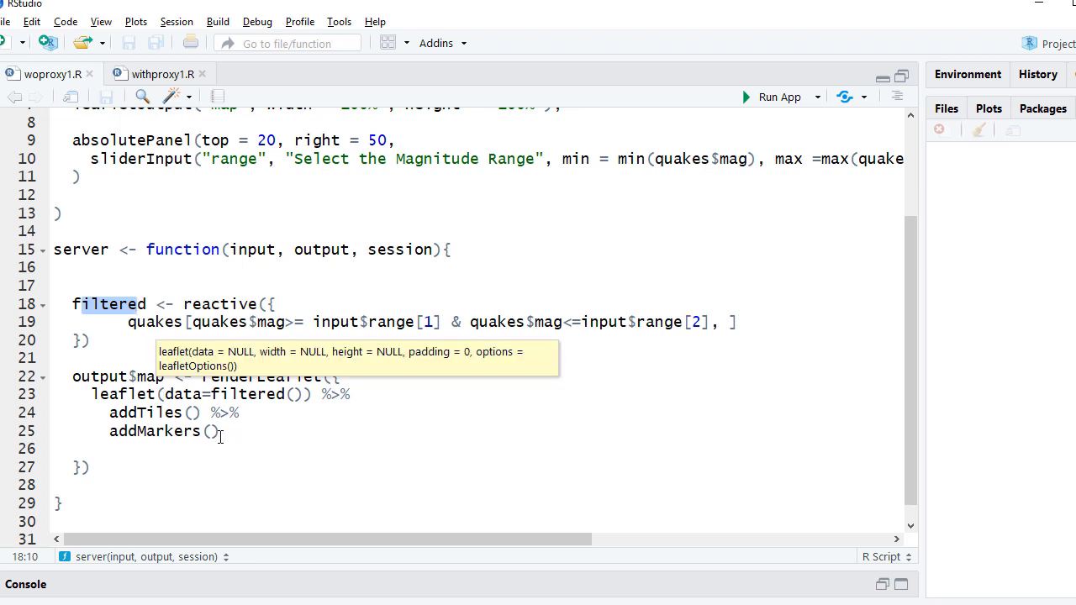
left_click(222, 430)
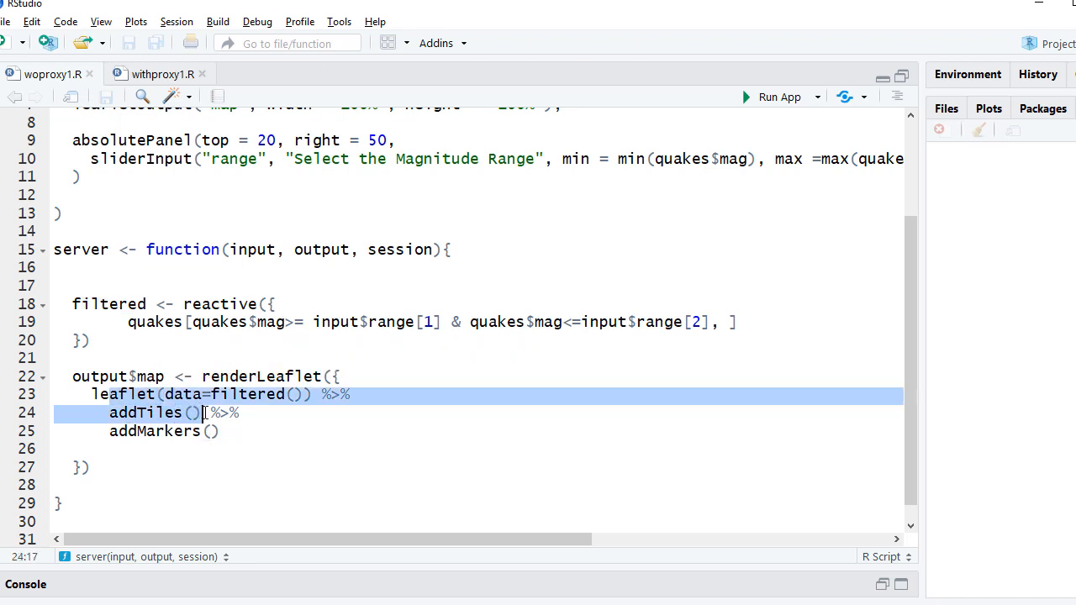
left_click(114, 414)
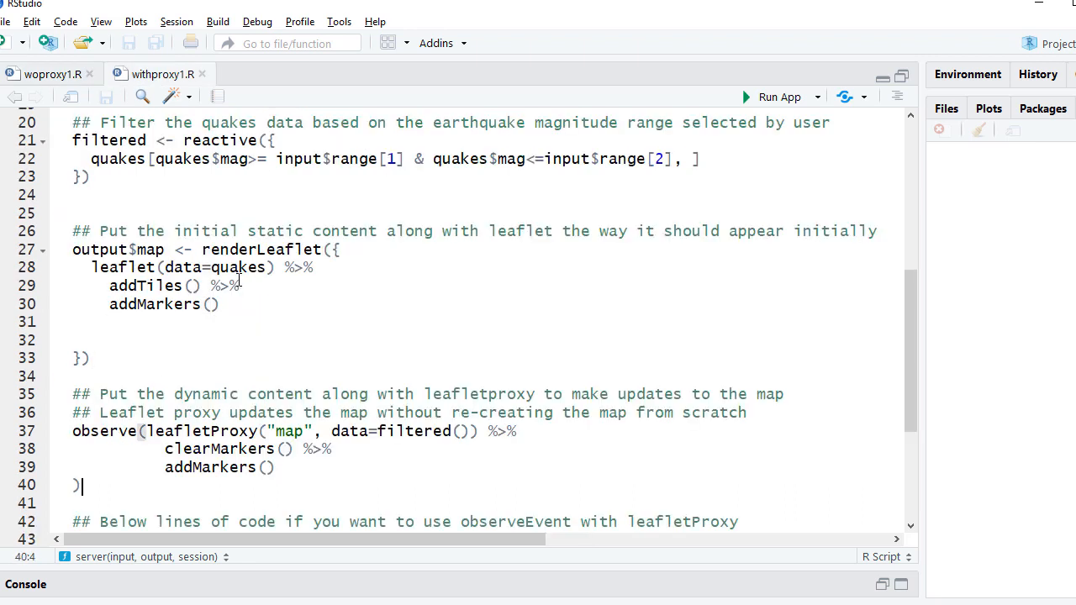
scroll("down", 3)
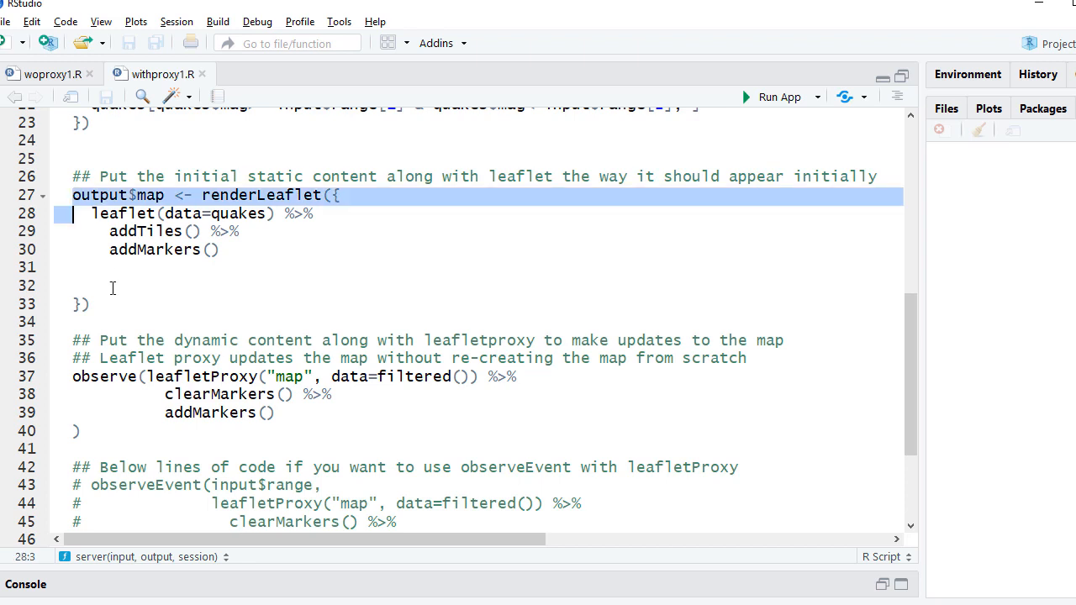
left_click_drag(72, 195, 117, 317)
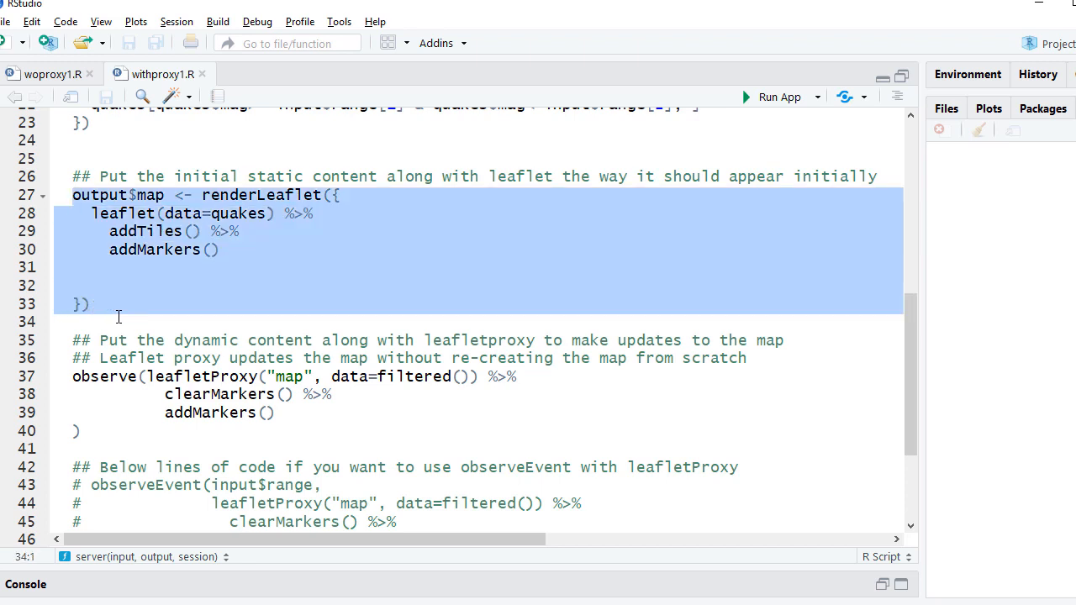
mouse_move(127, 326)
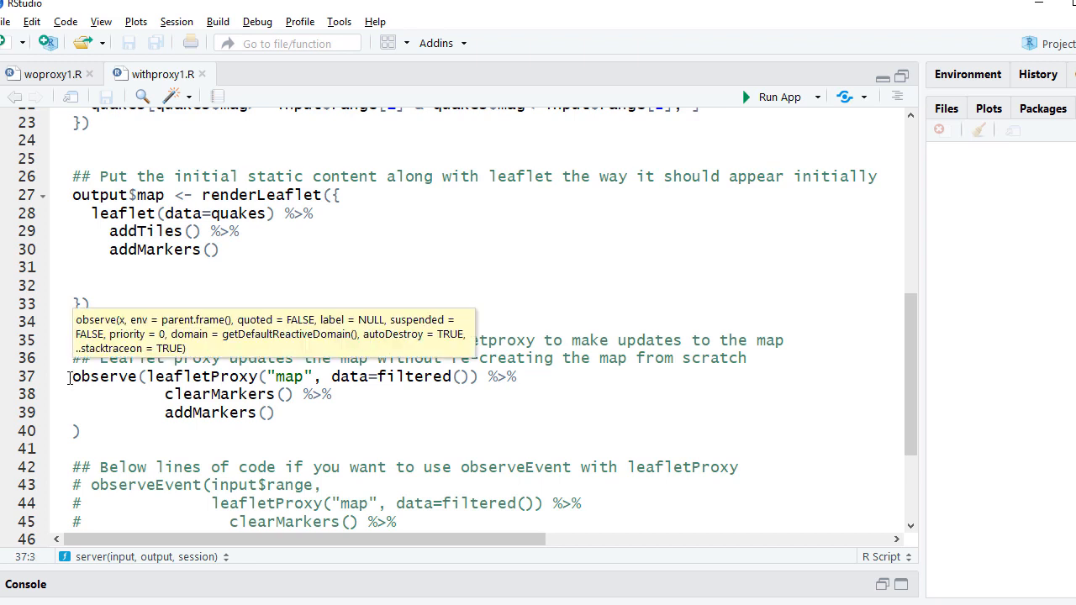
mouse_move(71, 380)
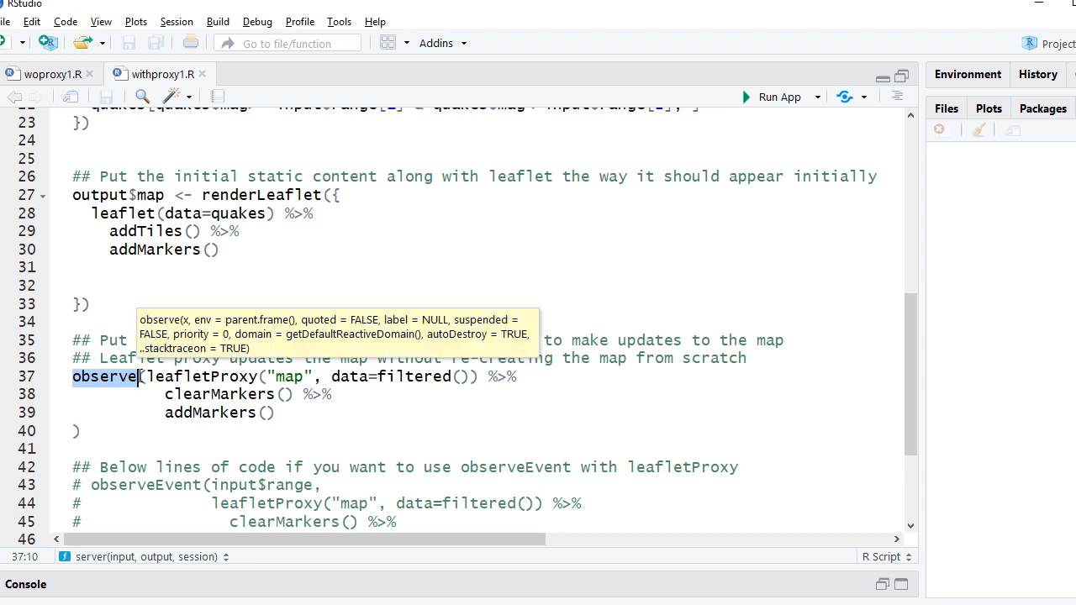
mouse_move(176, 413)
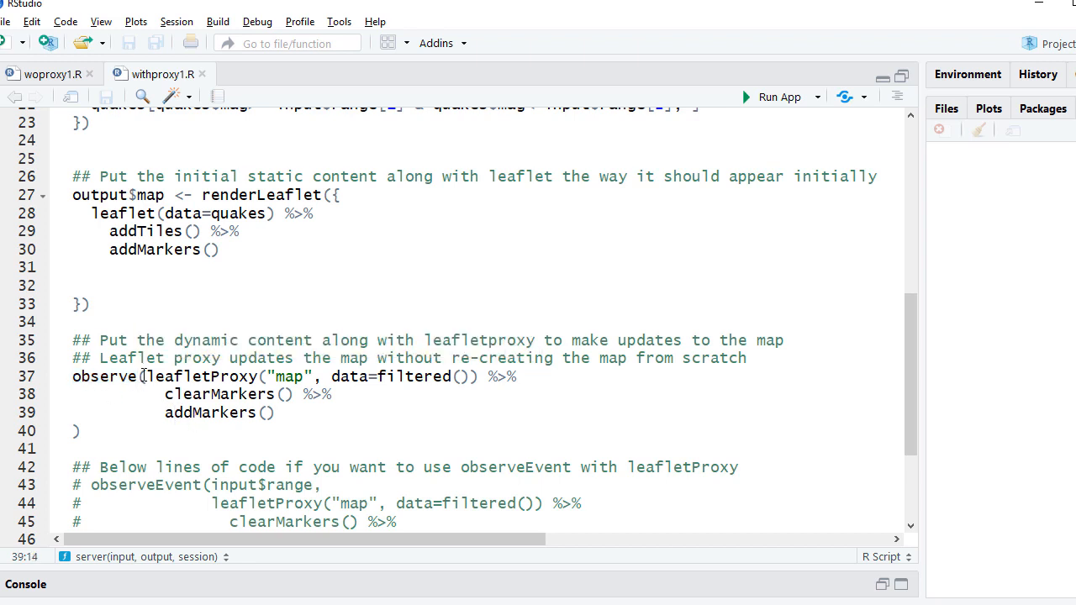
mouse_move(168, 376)
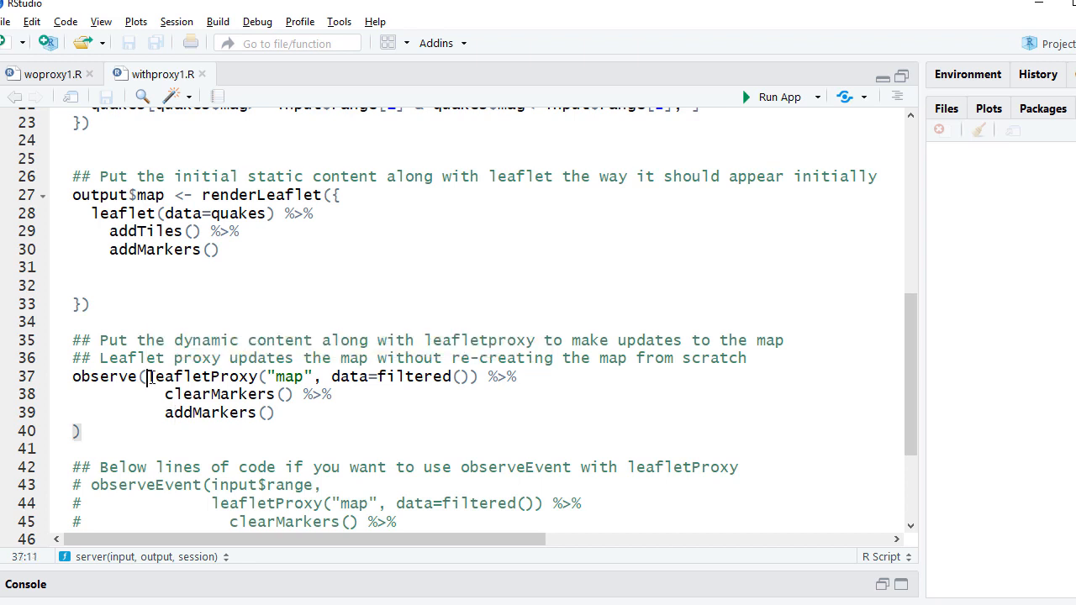
double_click(349, 376)
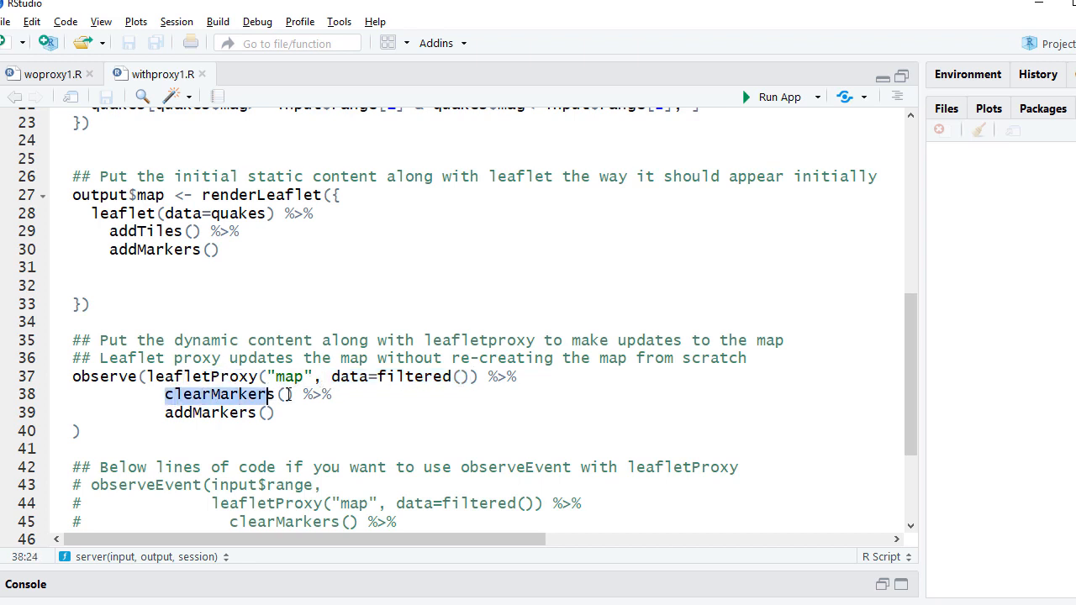
left_click(222, 249)
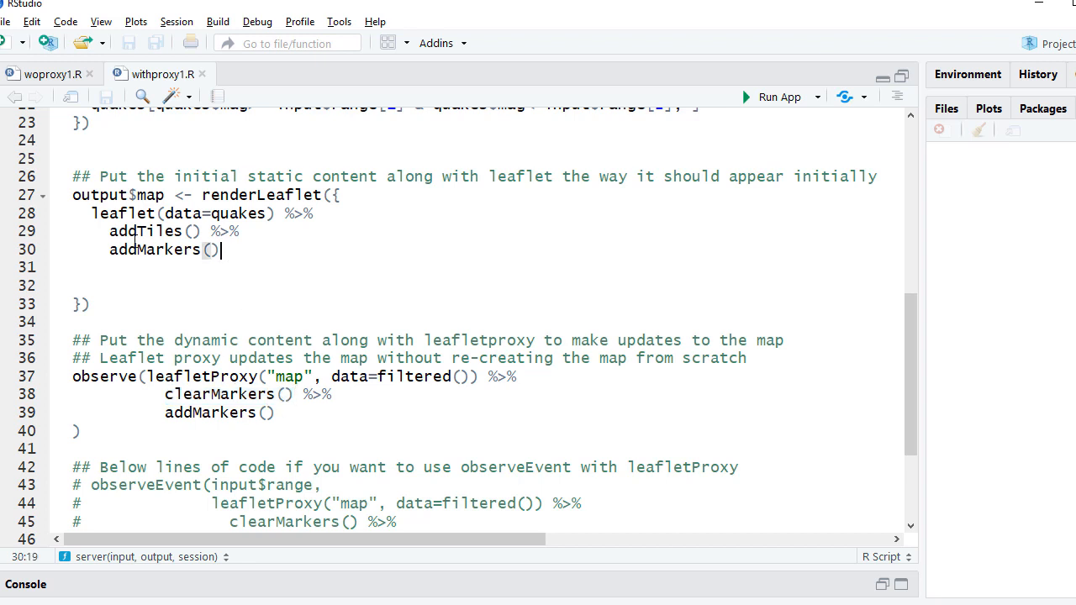
left_click(165, 393)
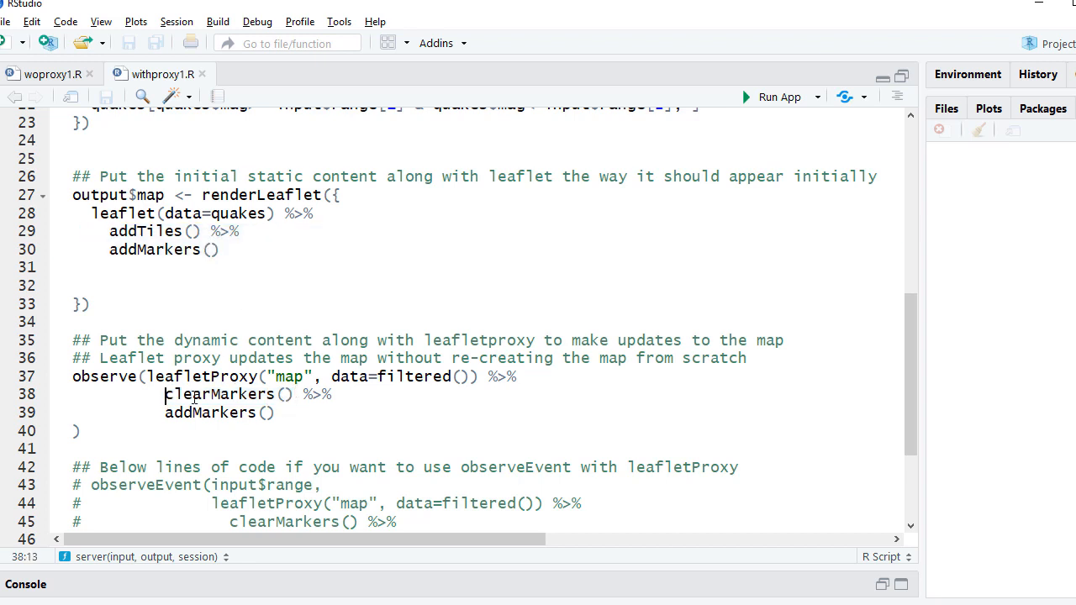
double_click(222, 393)
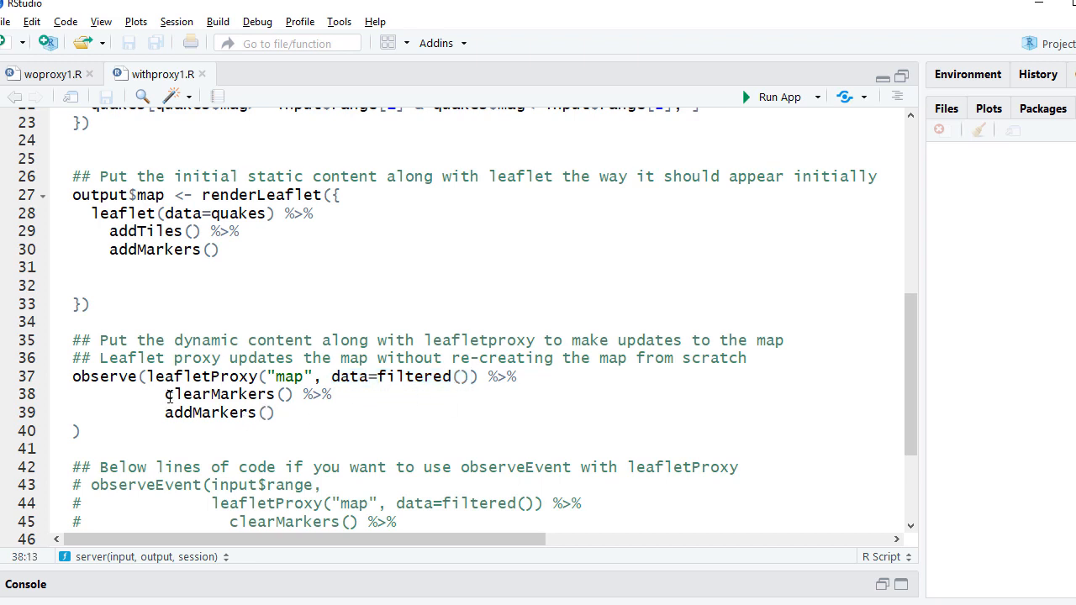
double_click(221, 394)
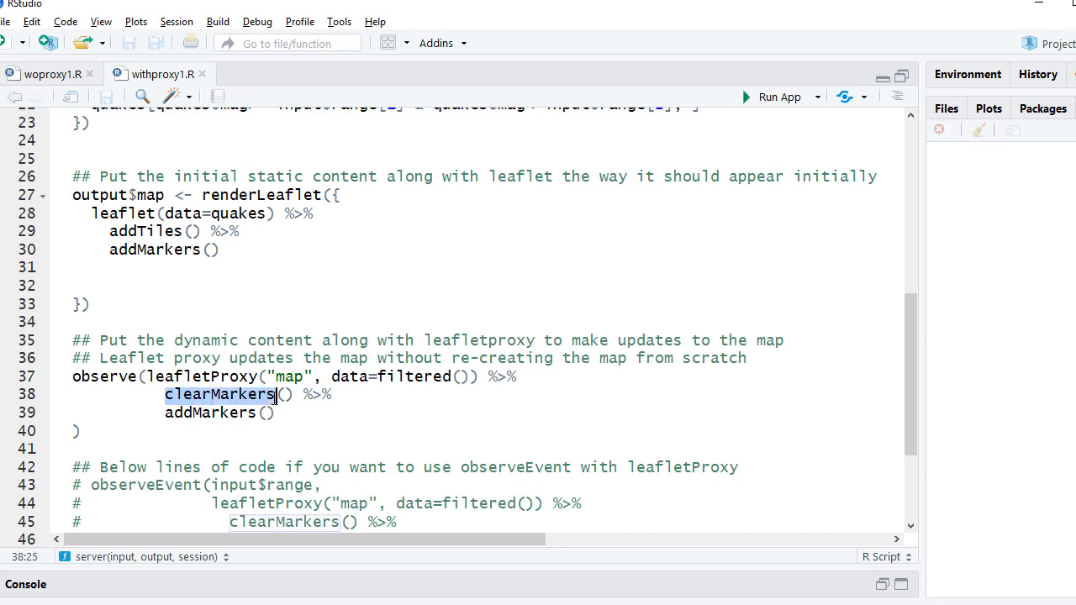